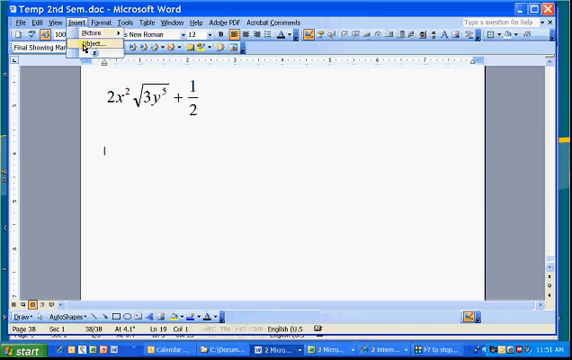
Bring up the Object dialog with Microsoft Equation 3.0 selected in Create New.
{"action": "left_click", "coordinate": [92, 42]}
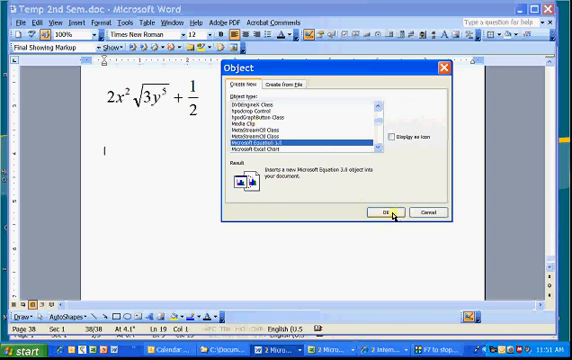
Insert the new Equation 3.0 object below the first and start it with 2x.
{"action": "left_click", "coordinate": [392, 212]}
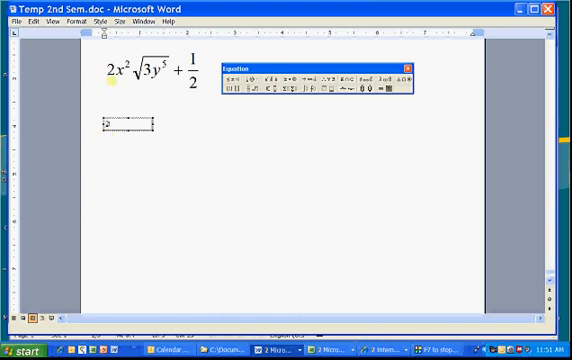
{"action": "type", "text": "2x"}
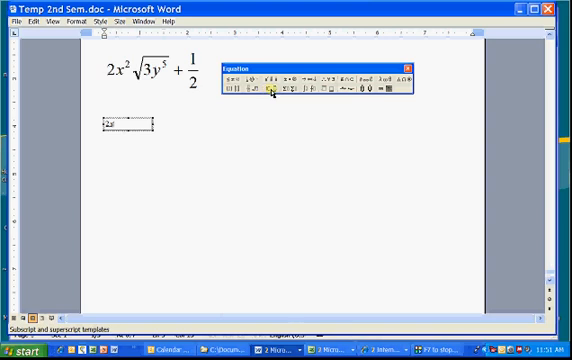
Add the superscript exponent to x, extending the expression to 2x².
{"action": "left_click", "coordinate": [270, 90]}
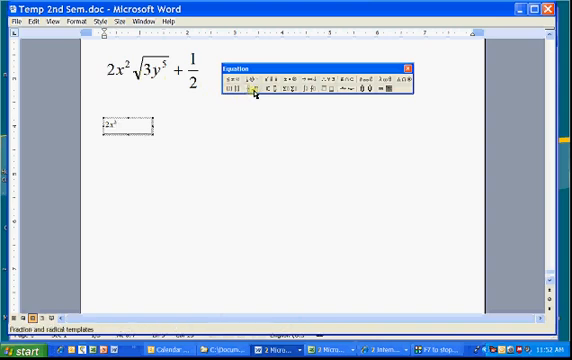
{"action": "mouse_move", "coordinate": [256, 96]}
{"action": "type", "text": "√3y"}
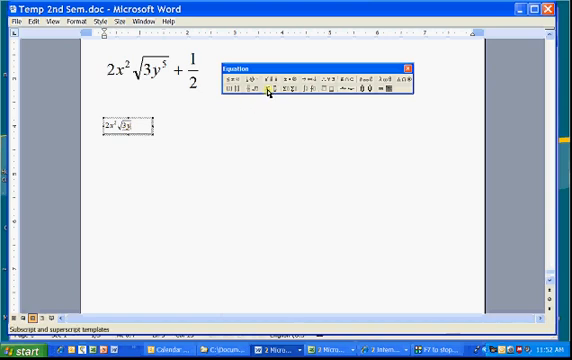
Continue after the square root with a + sign, ready for the 1/2 fraction.
{"action": "left_click", "coordinate": [264, 104]}
{"action": "type", "text": "5 +"}
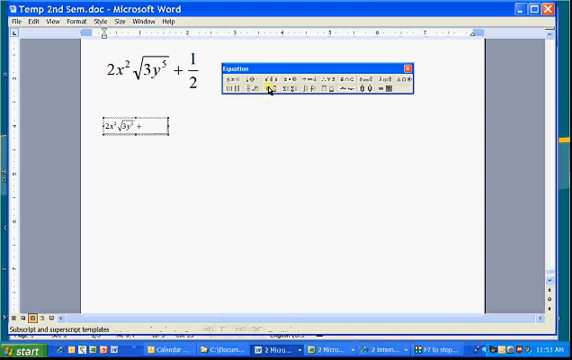
{"action": "mouse_move", "coordinate": [258, 94]}
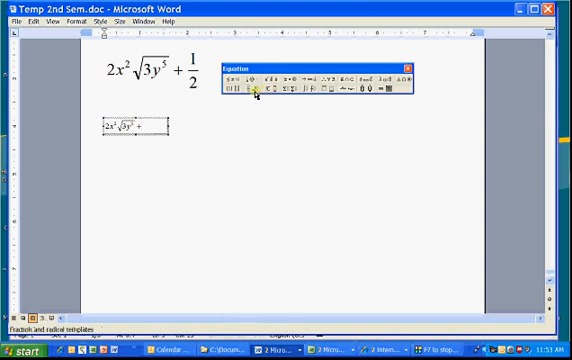
{"action": "left_click", "coordinate": [248, 92]}
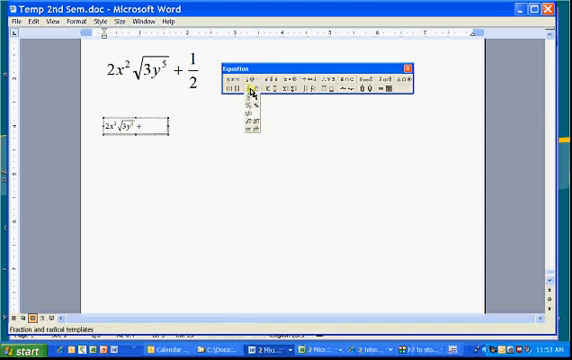